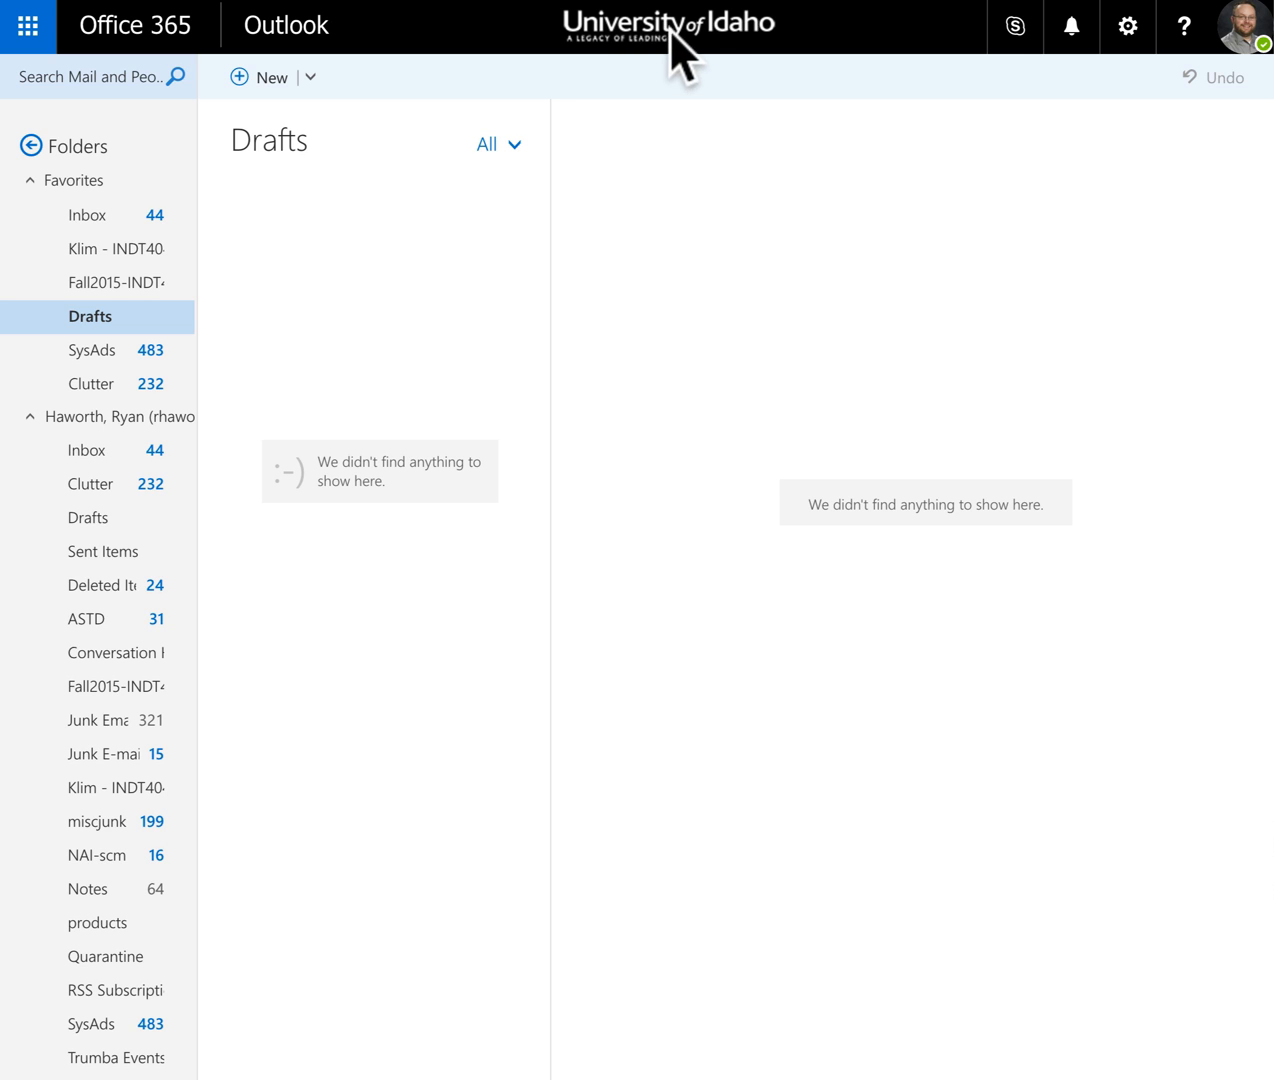
mouse_move(1013, 330)
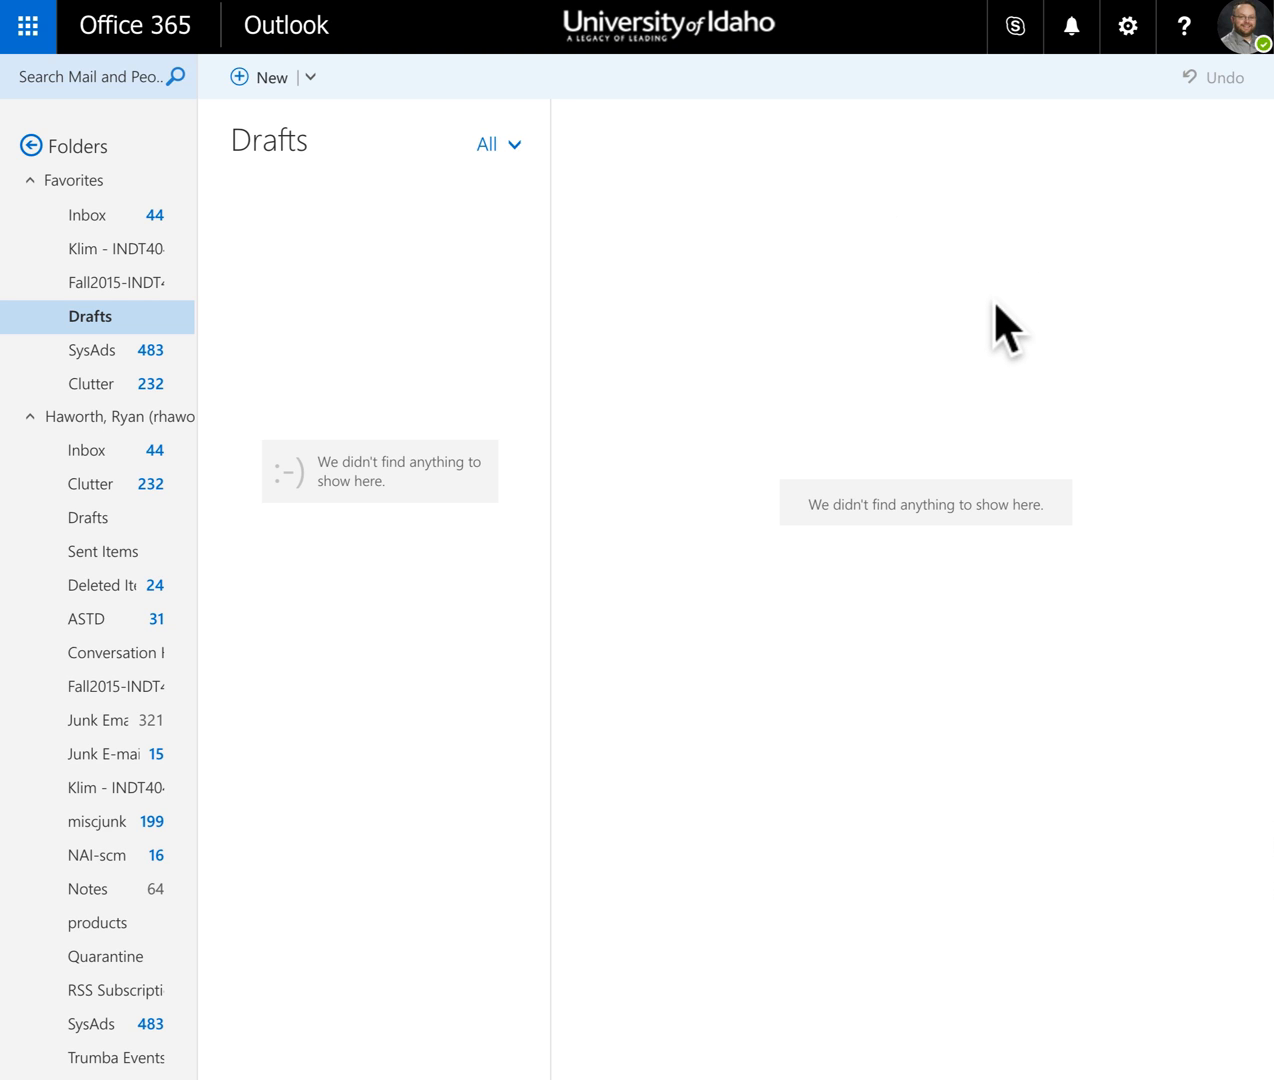
mouse_move(1145, 225)
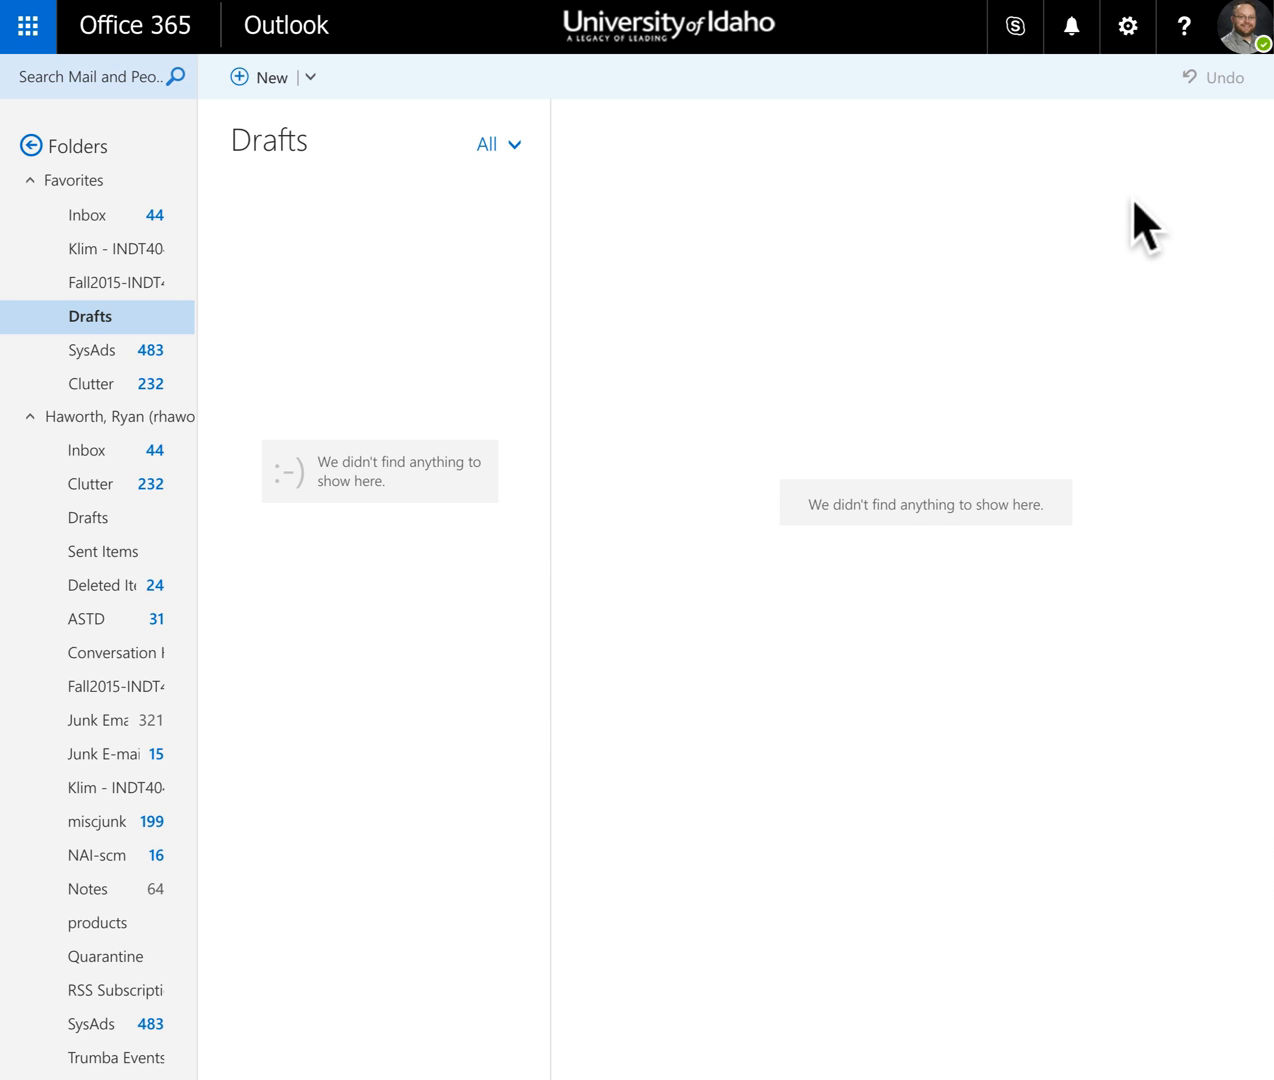
mouse_move(1243, 98)
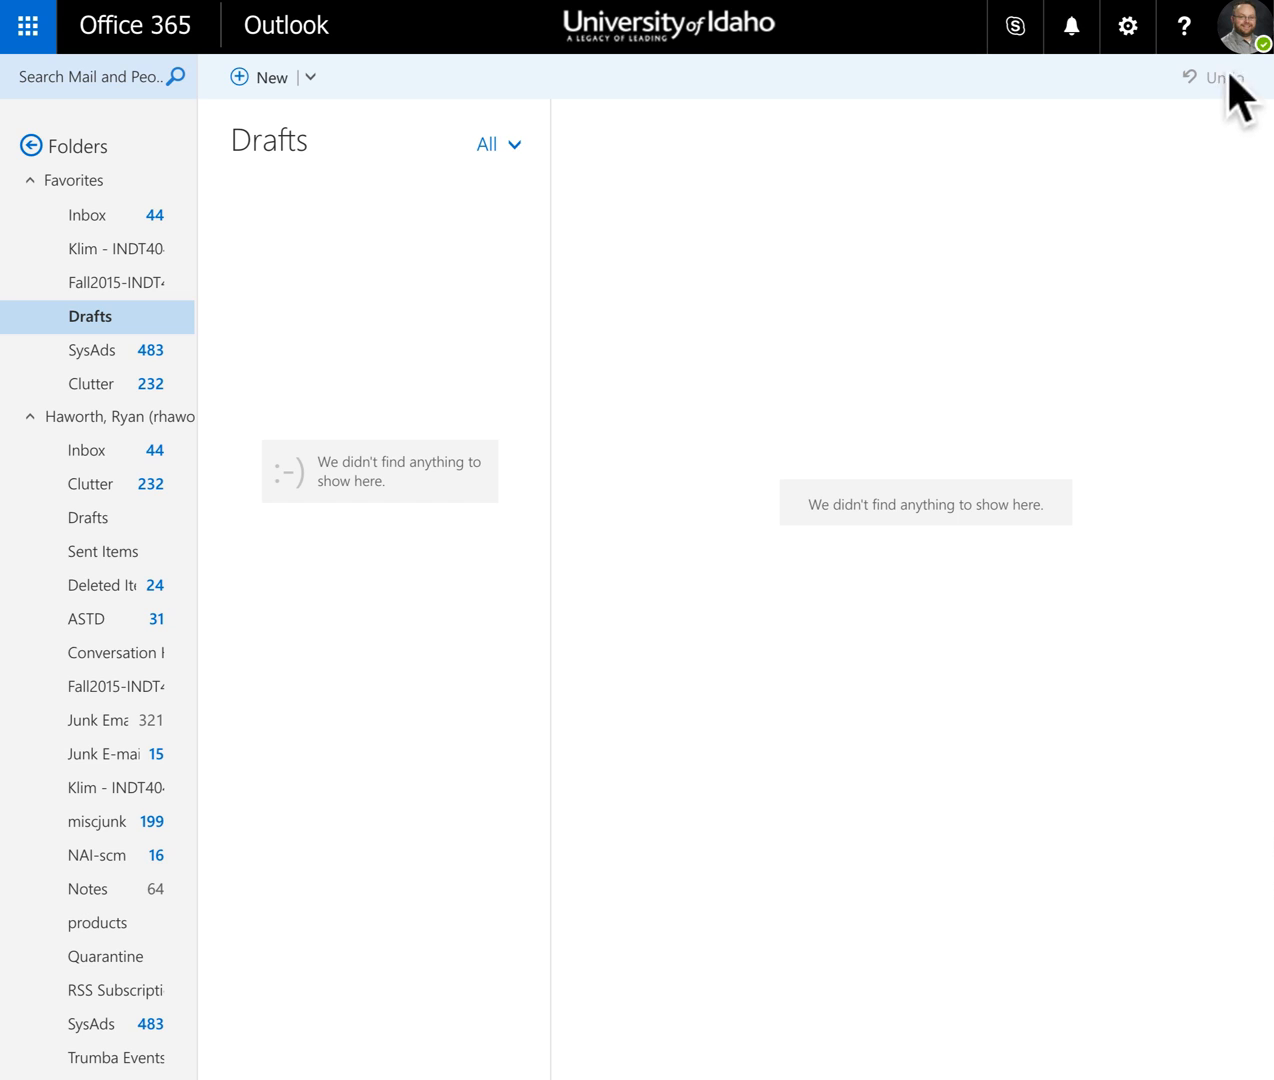
mouse_move(1135, 55)
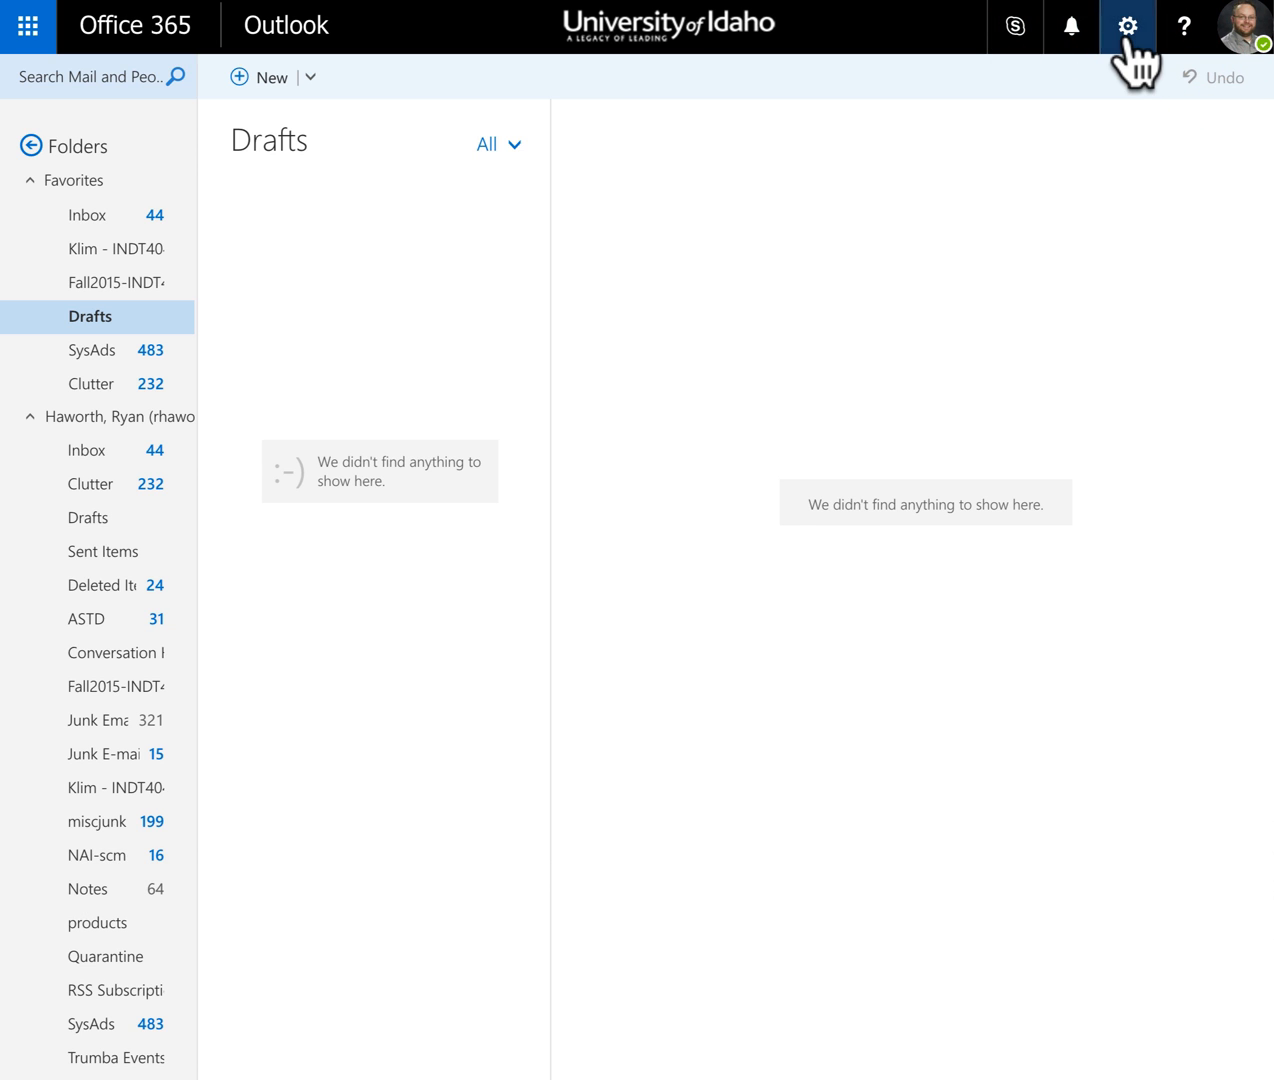
- Open the Settings pane from the gear icon in the top bar
left_click(1127, 27)
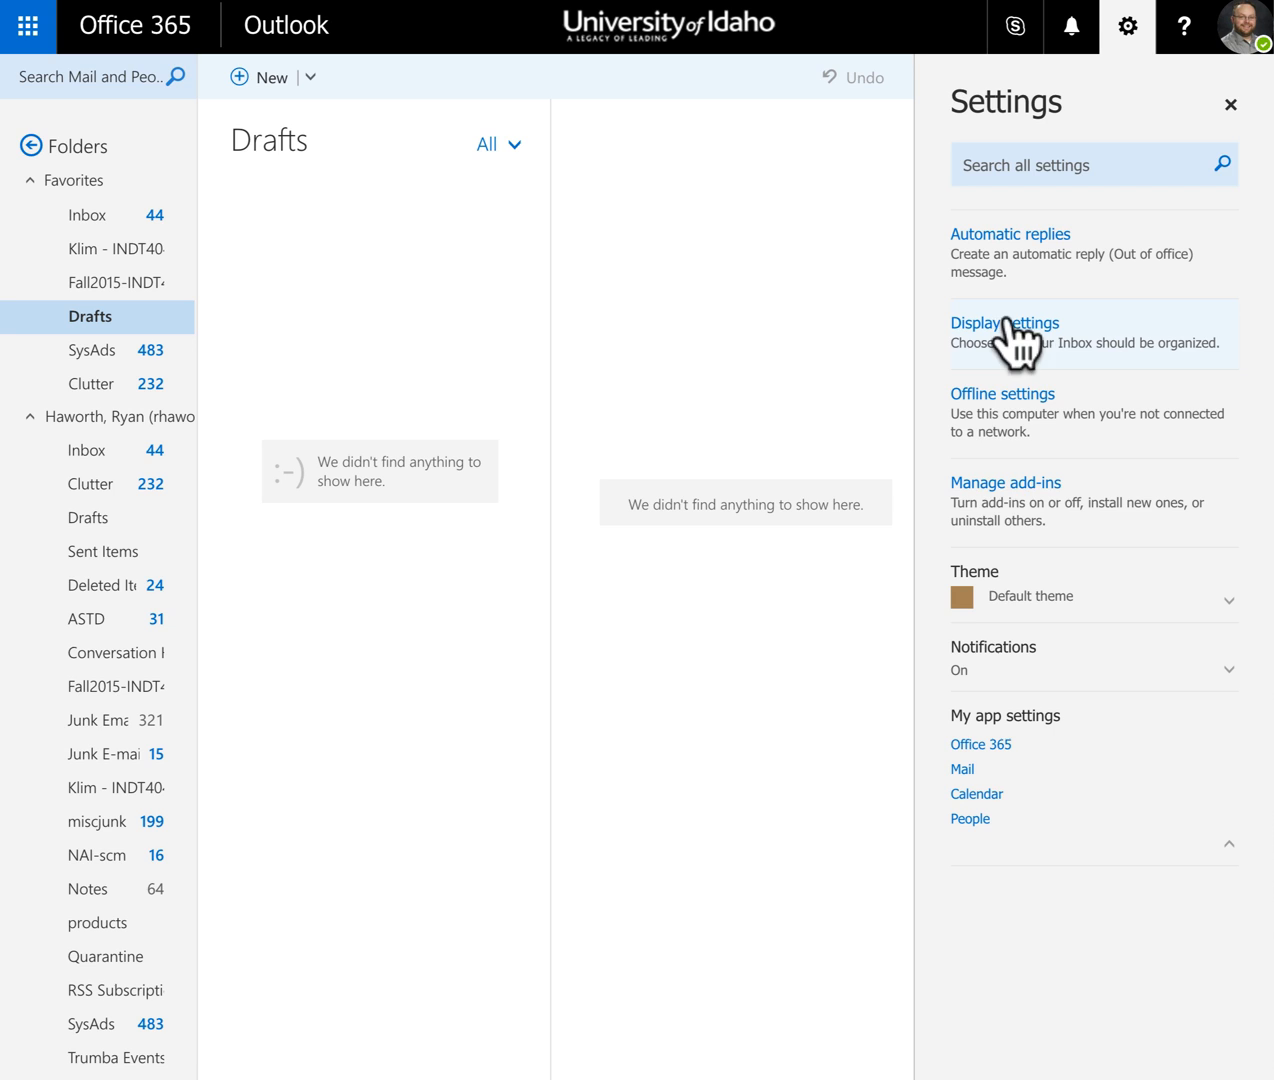
mouse_move(995, 770)
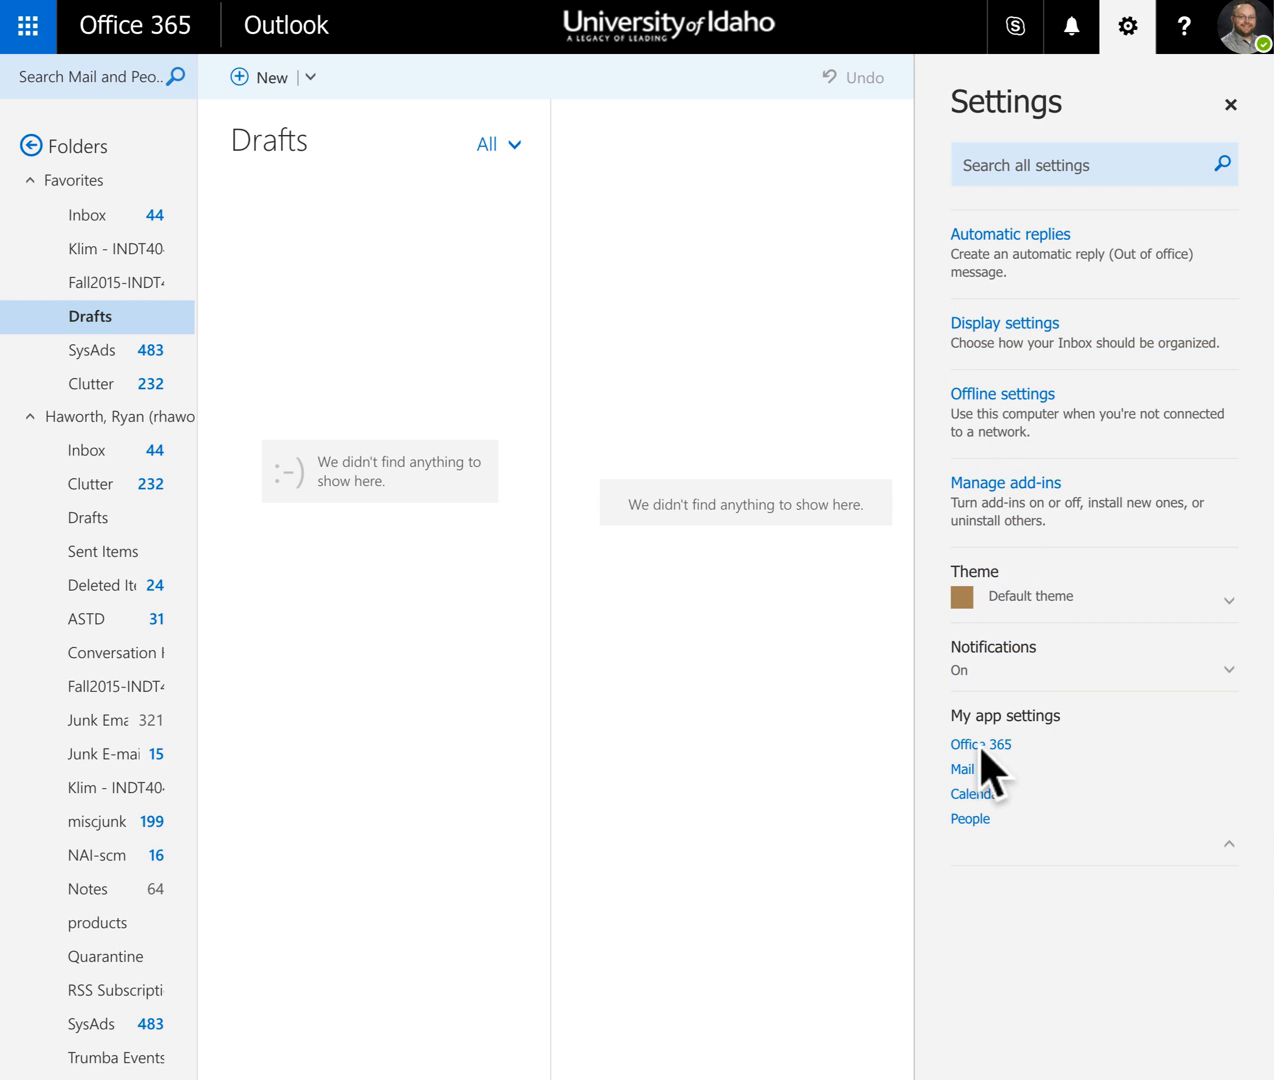
mouse_move(1012, 760)
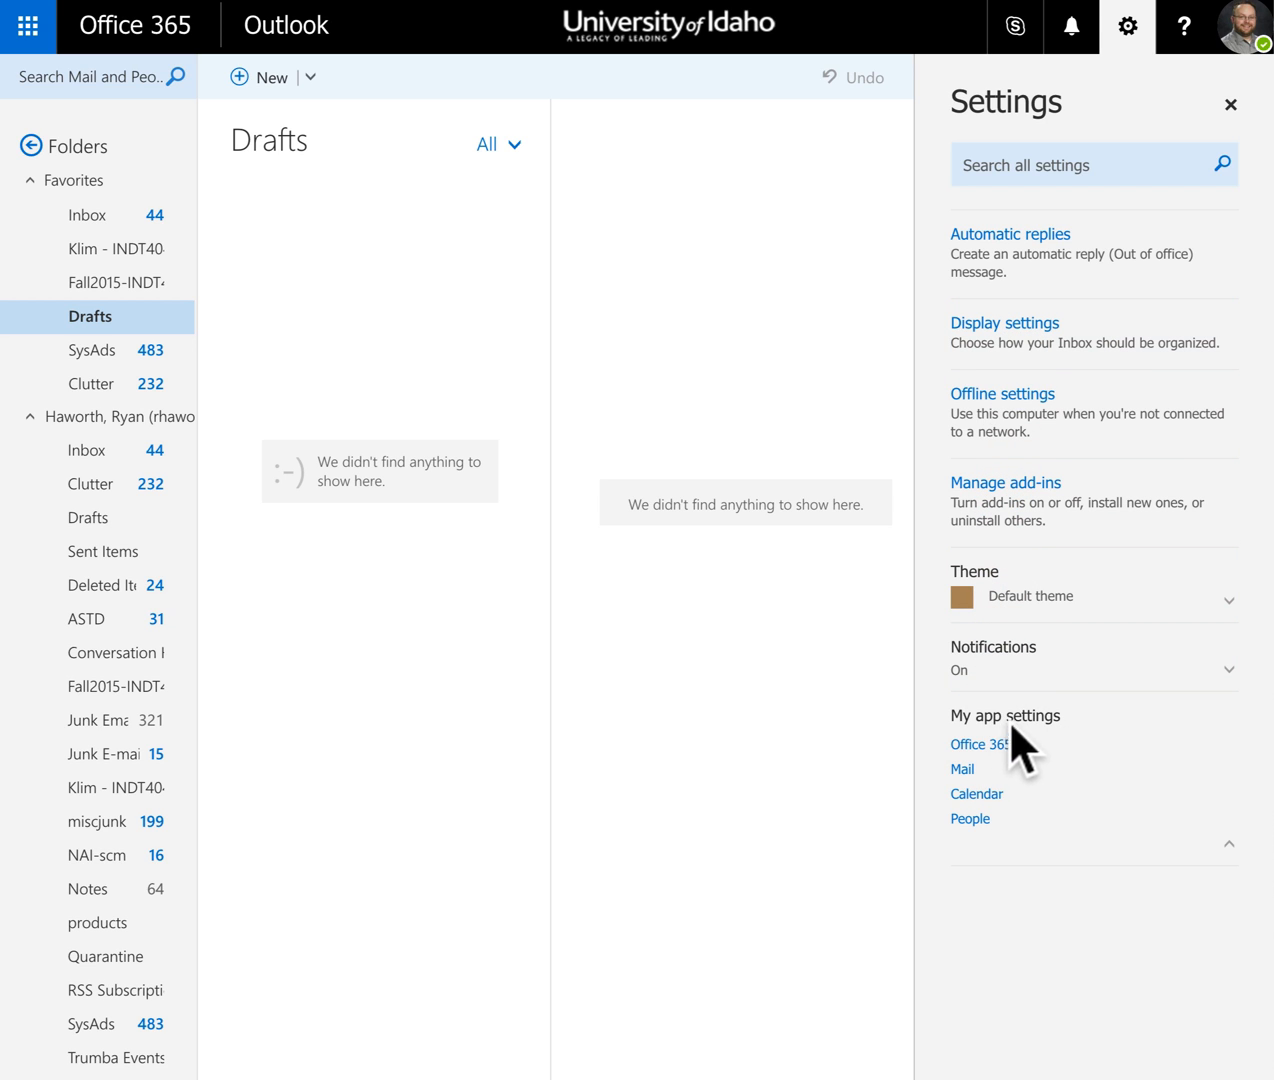
mouse_move(962, 769)
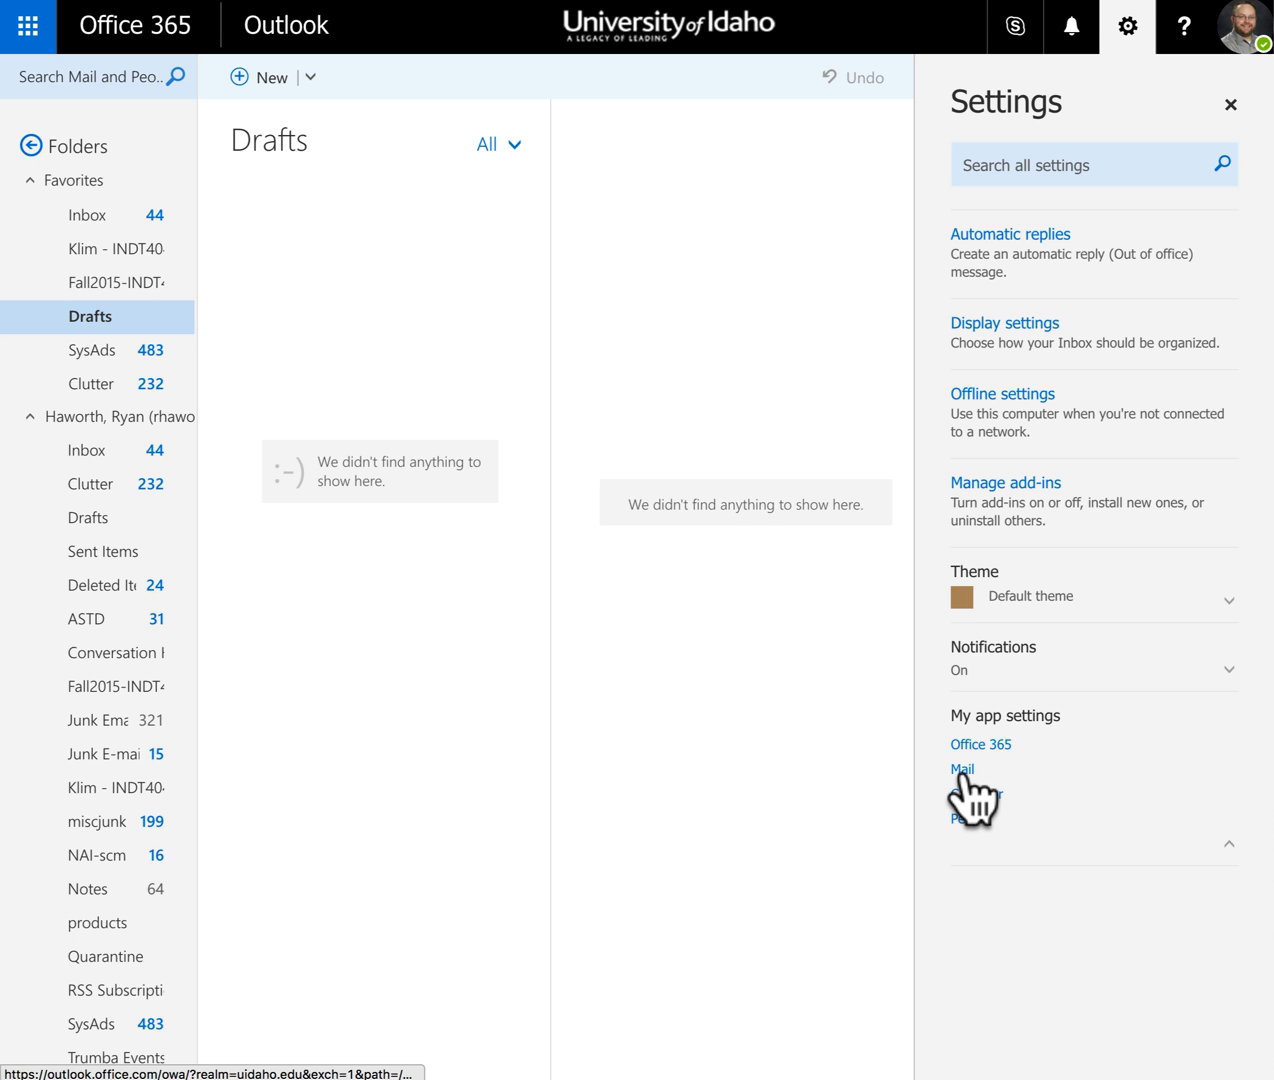
- Go to Mail under My app settings to reach Mail options
left_click(961, 769)
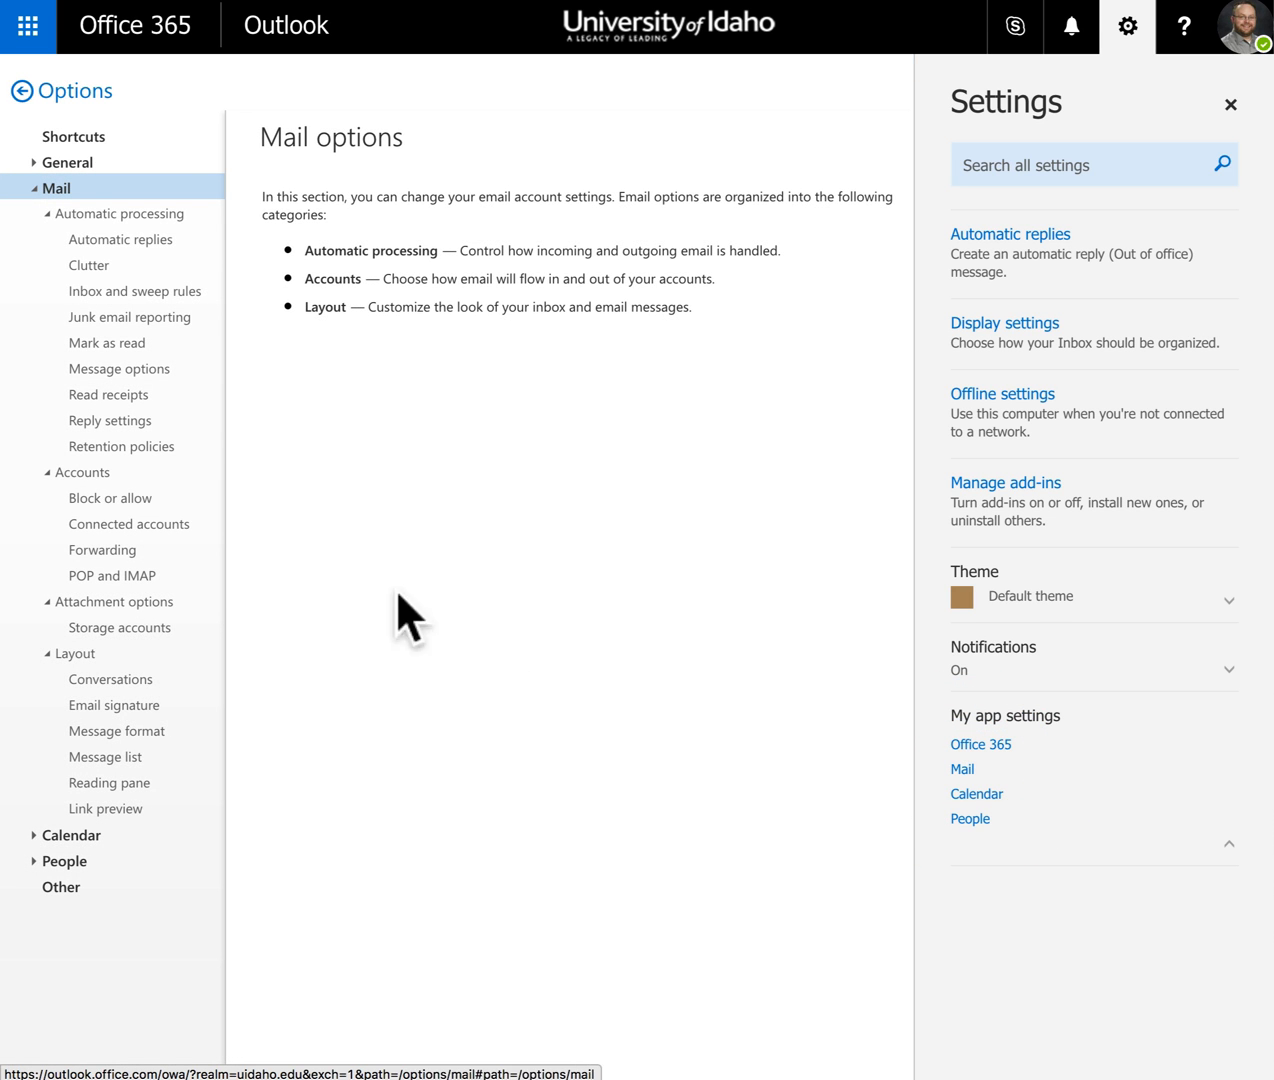
mouse_move(113, 278)
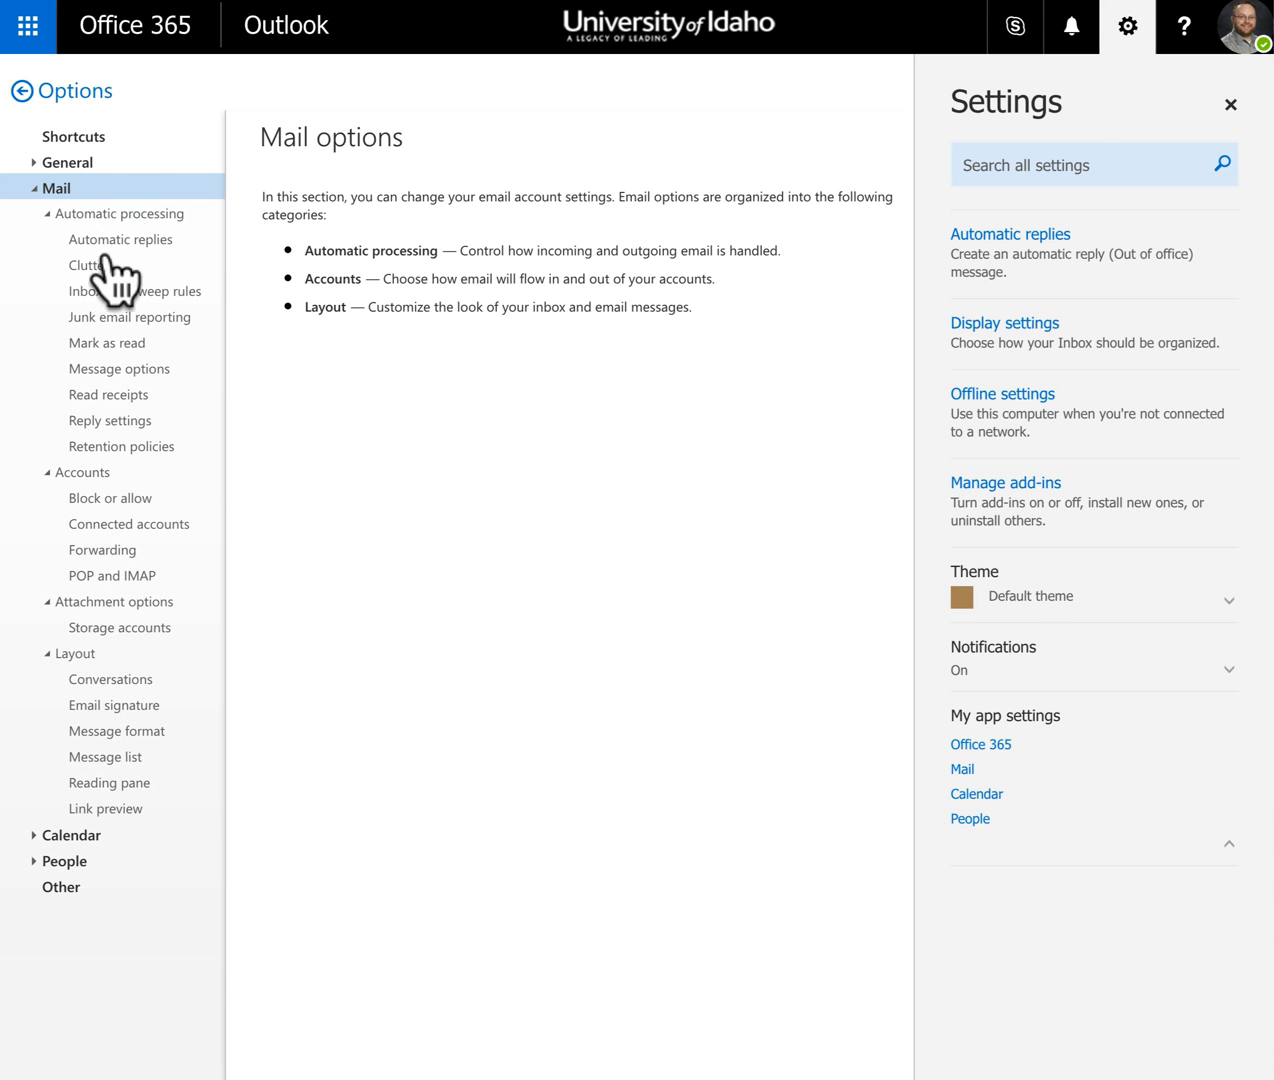
mouse_move(140, 345)
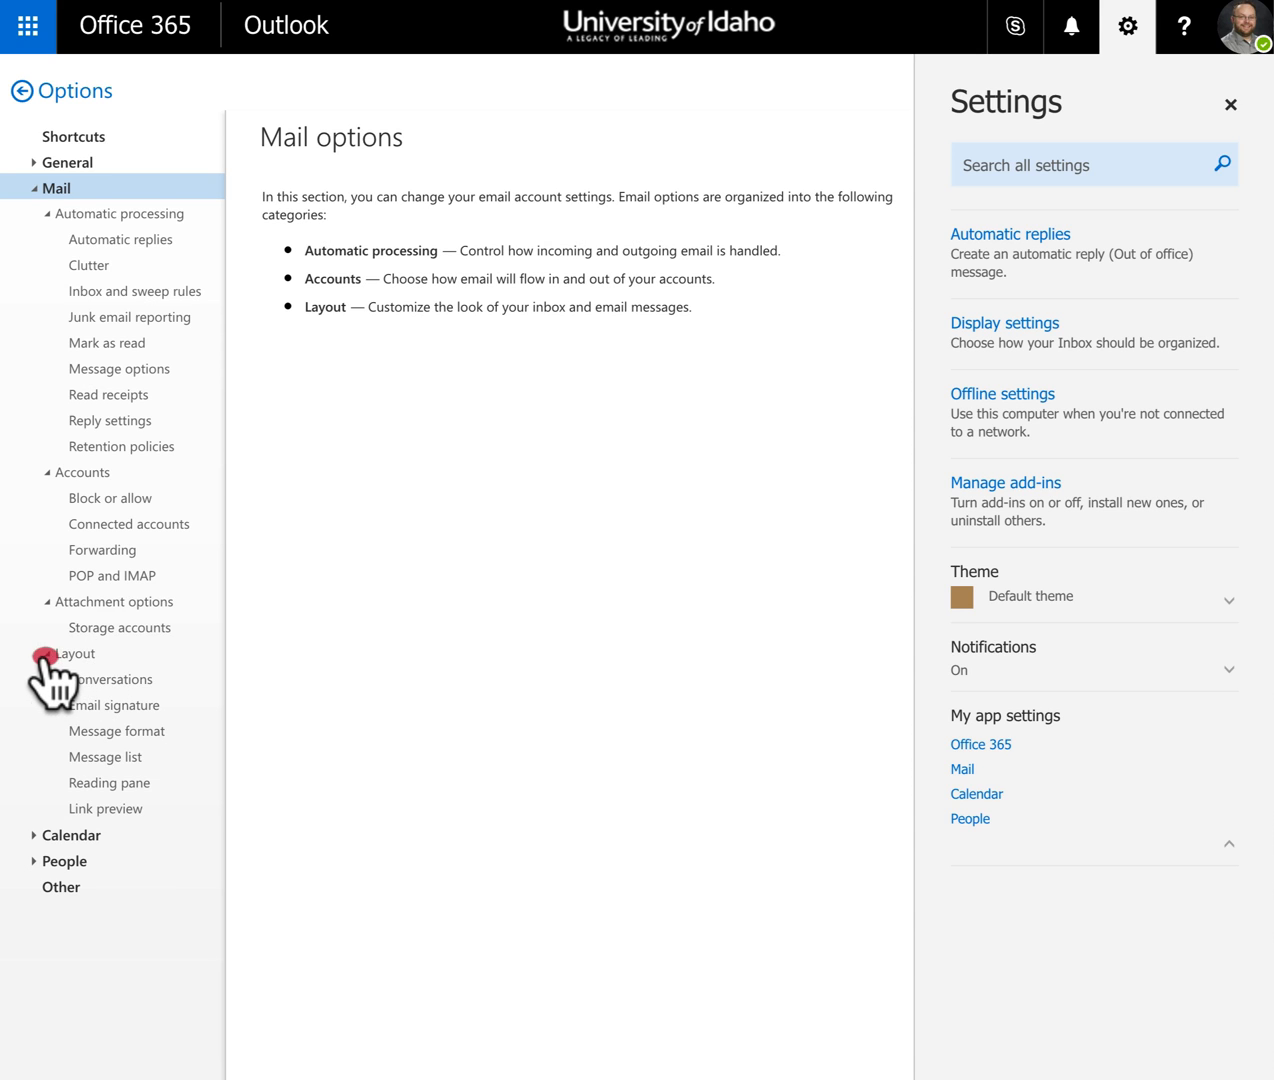
left_click(73, 653)
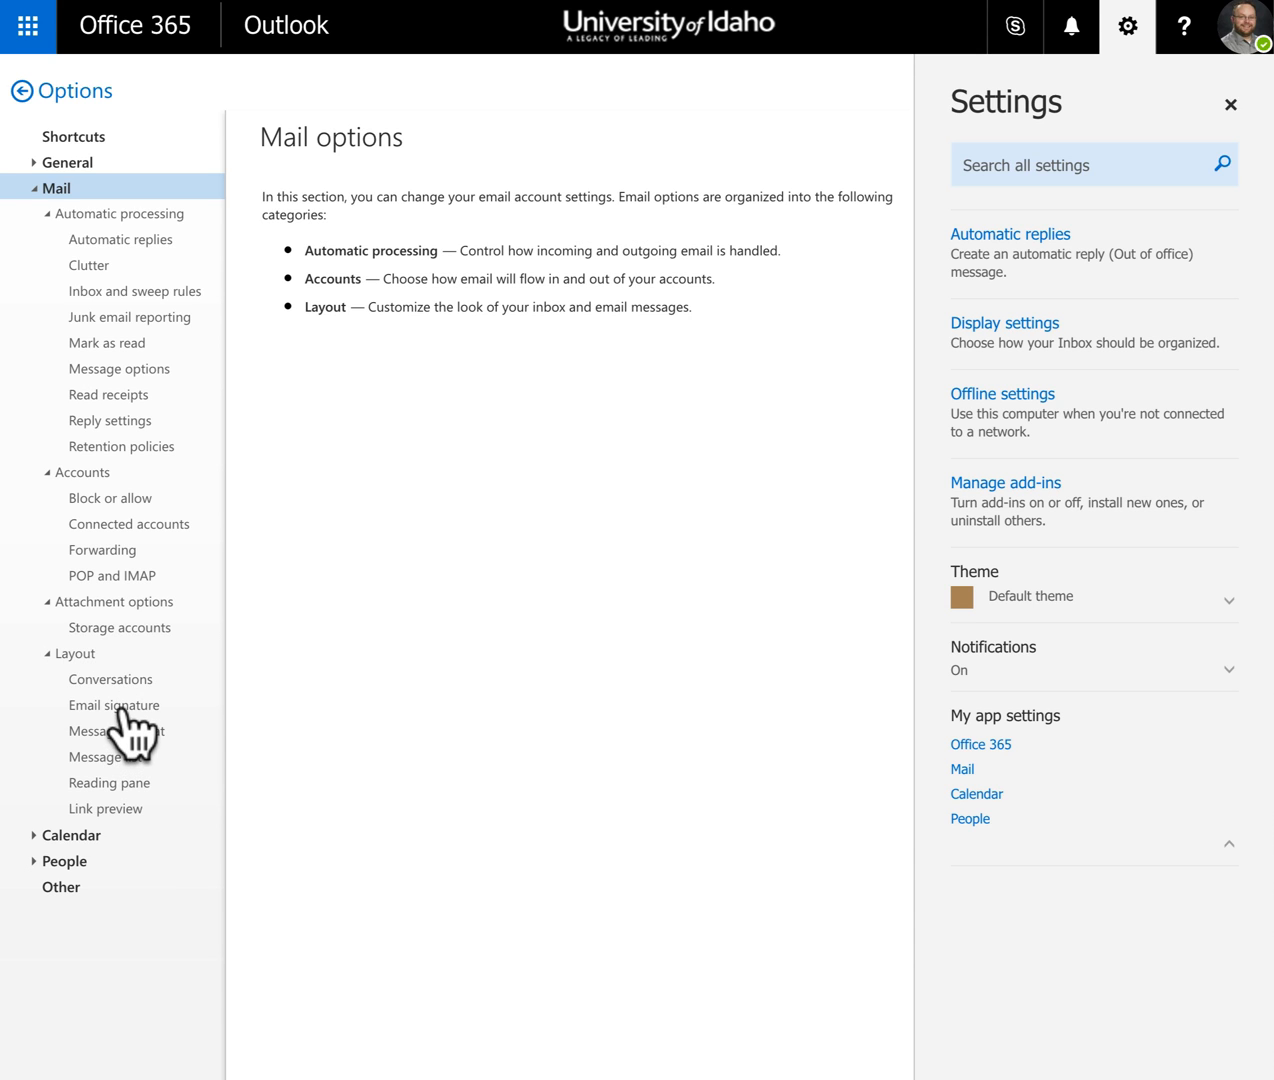
- Open Layout > Email signature and select idaho-falls in the uidaho.edu address
left_click(113, 705)
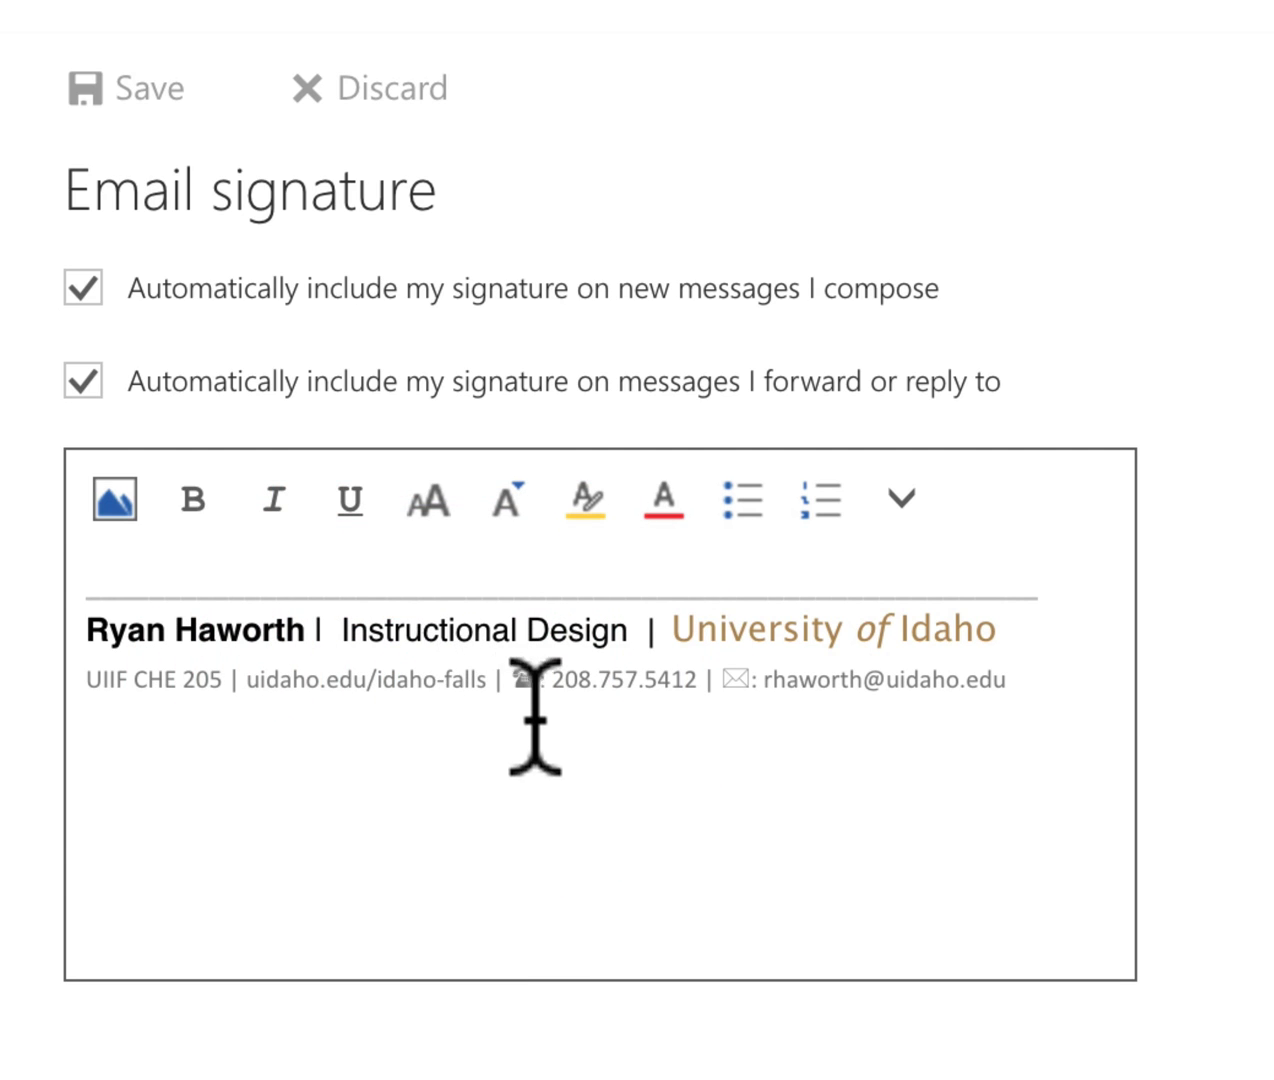
mouse_move(445, 695)
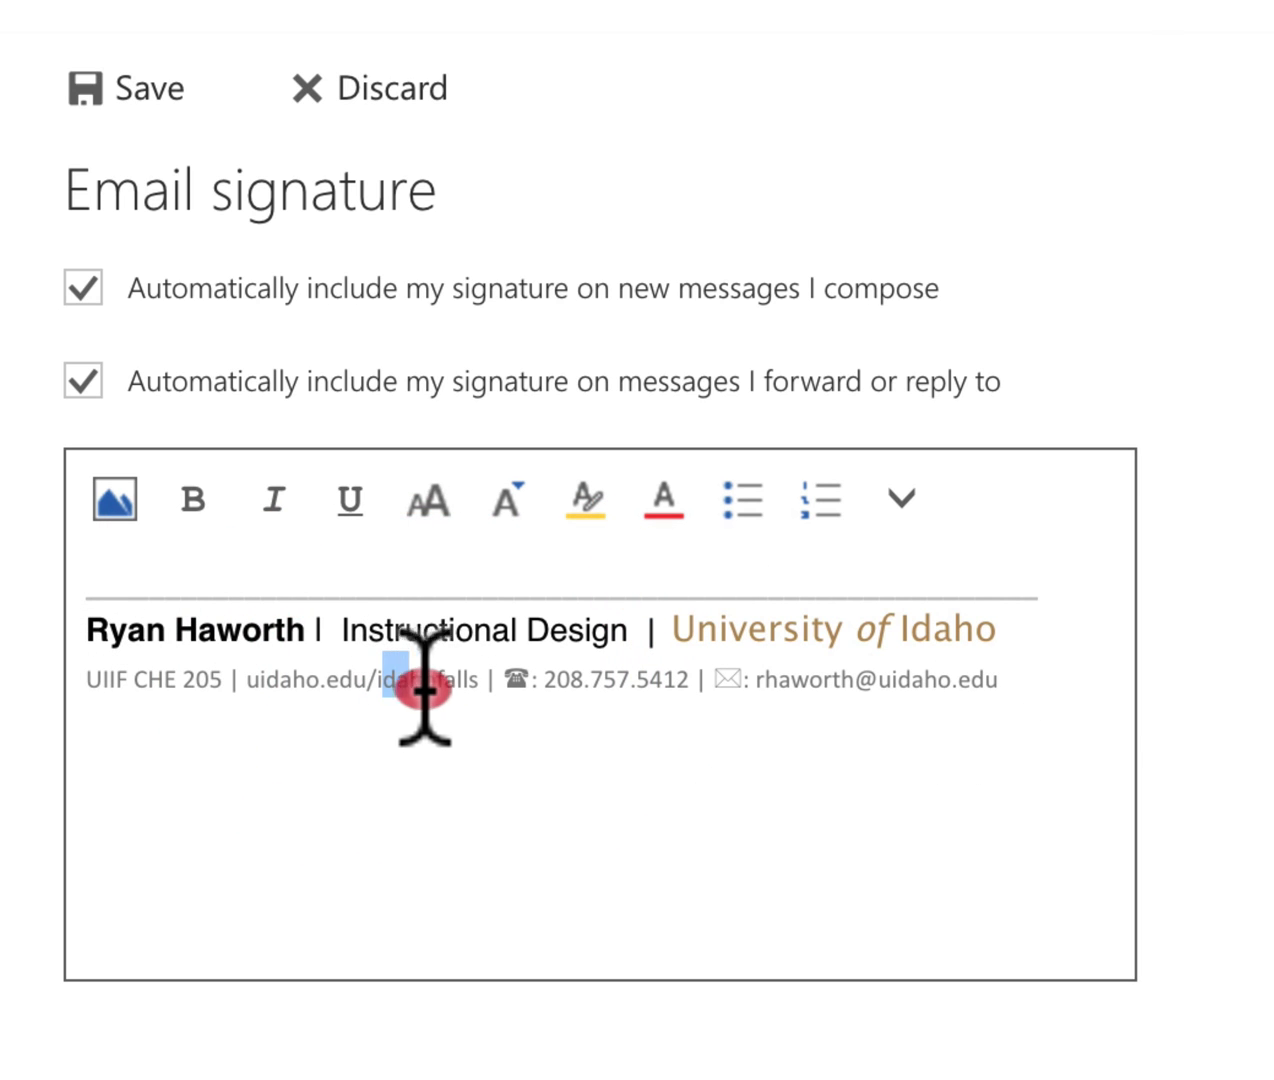
double_click(425, 678)
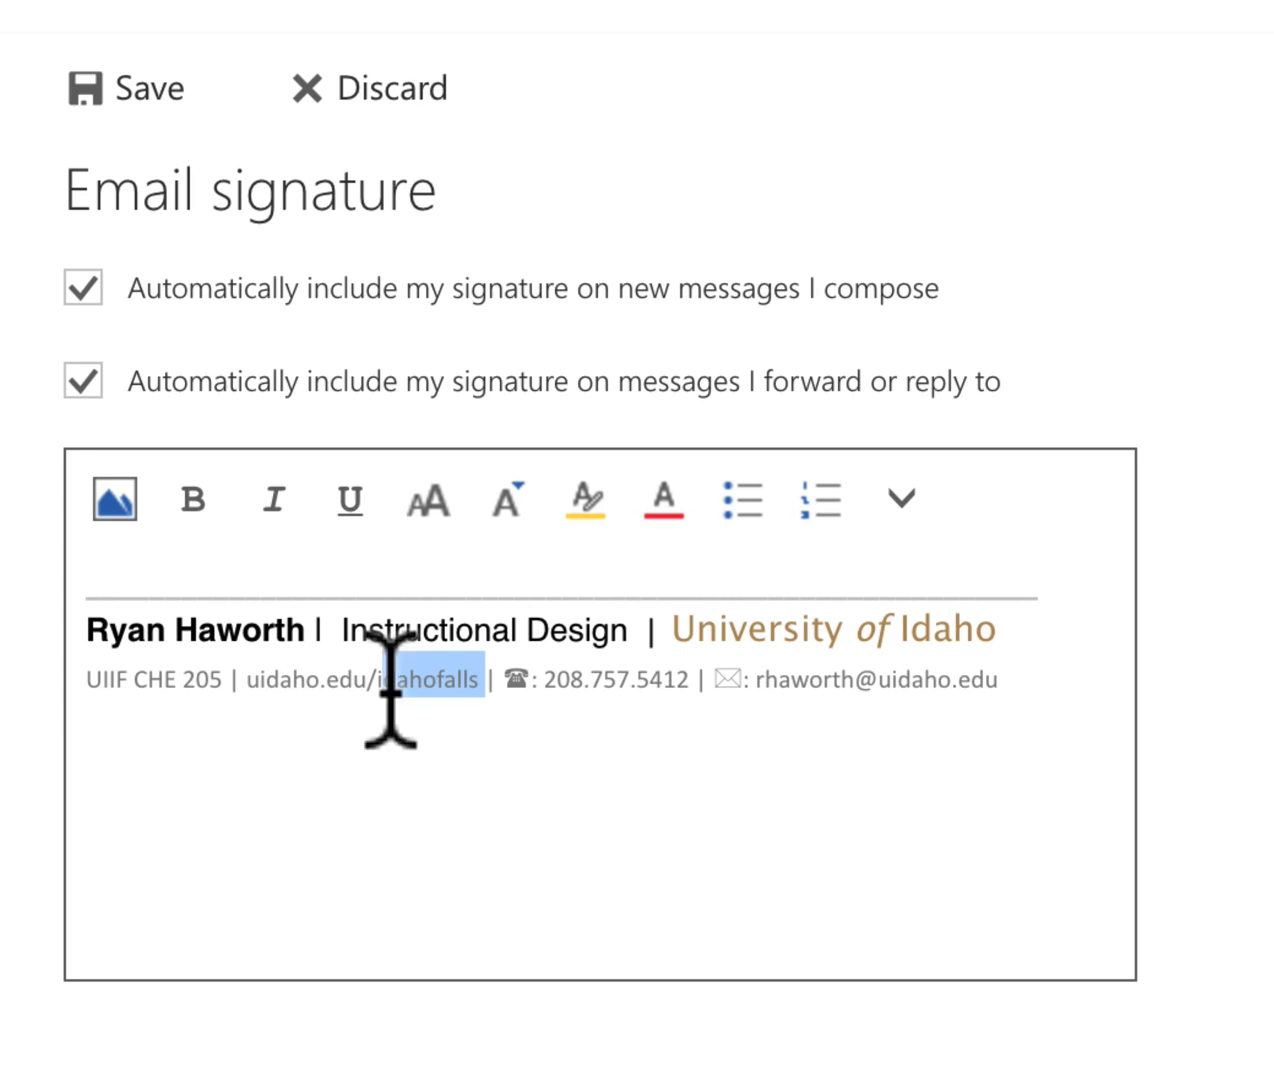